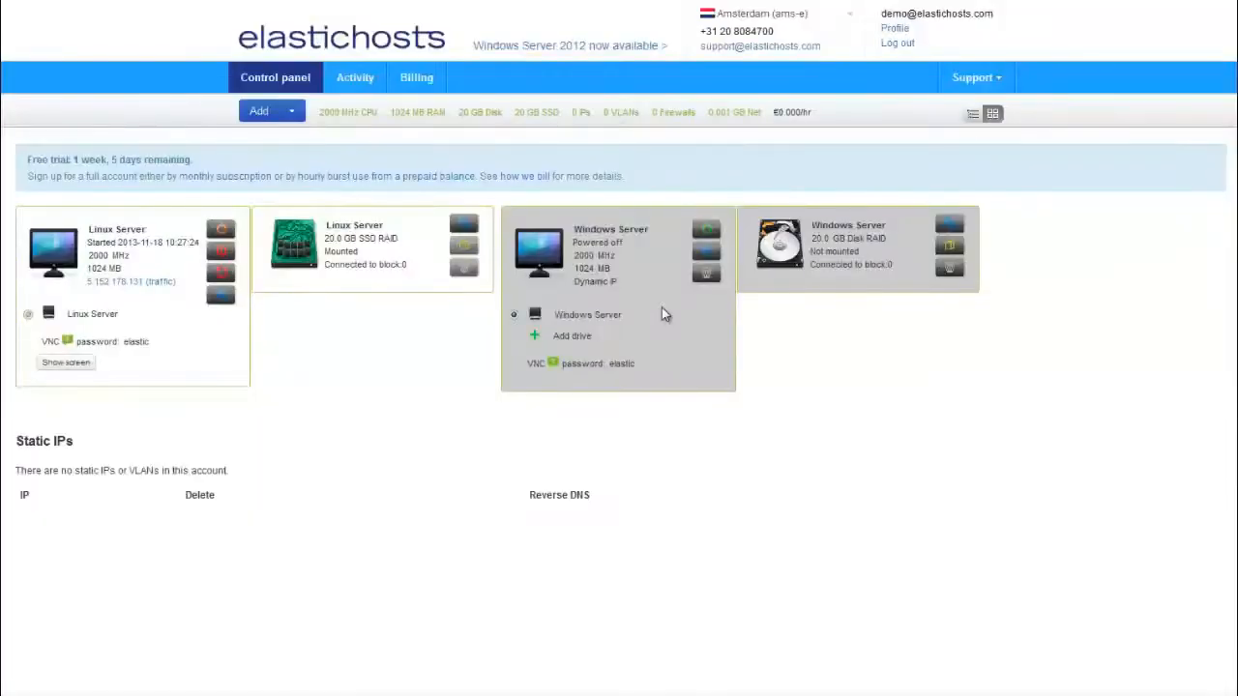
{"action": "mouse_move", "coordinate": [1035, 611]}
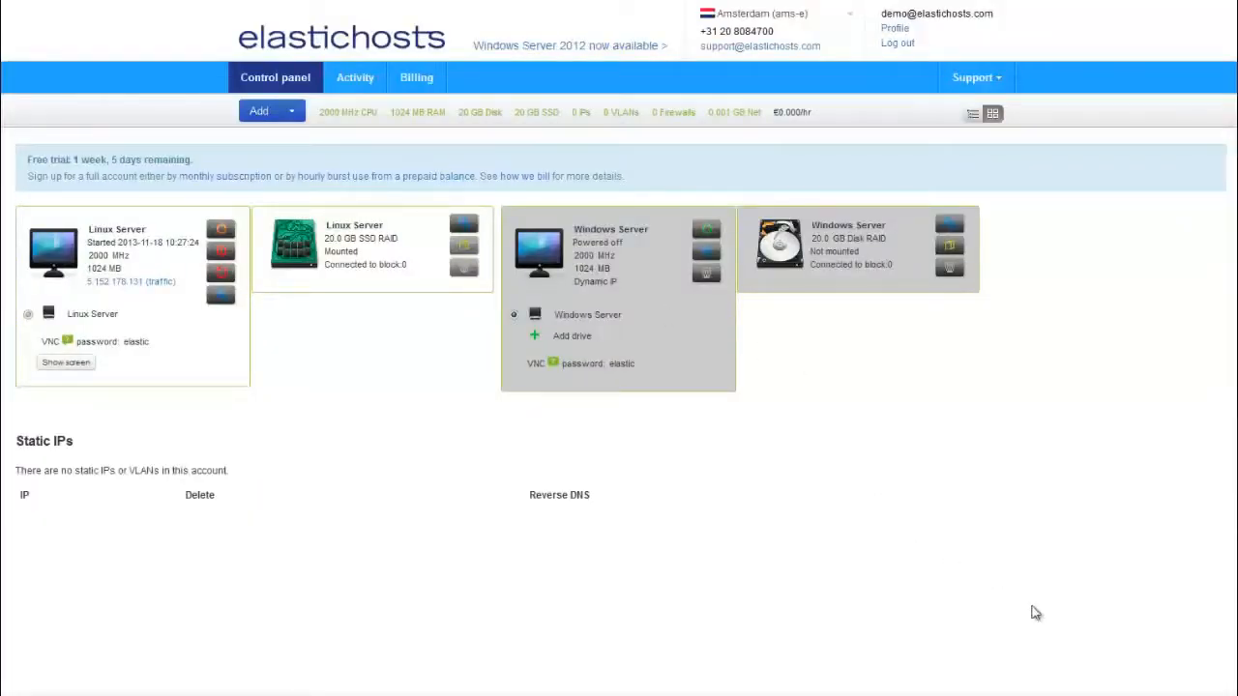
{"action": "mouse_move", "coordinate": [271, 345]}
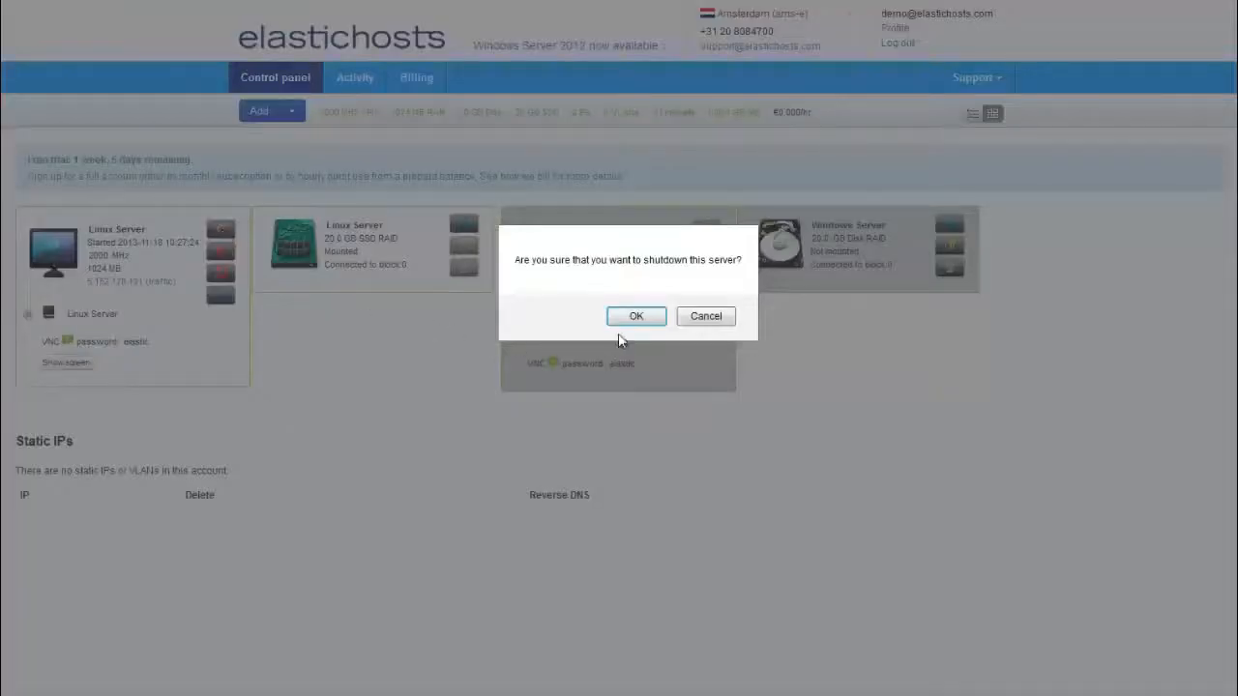
Step: Confirm the shutdown so the Linux server shows as powered off
{"action": "left_click", "coordinate": [635, 318]}
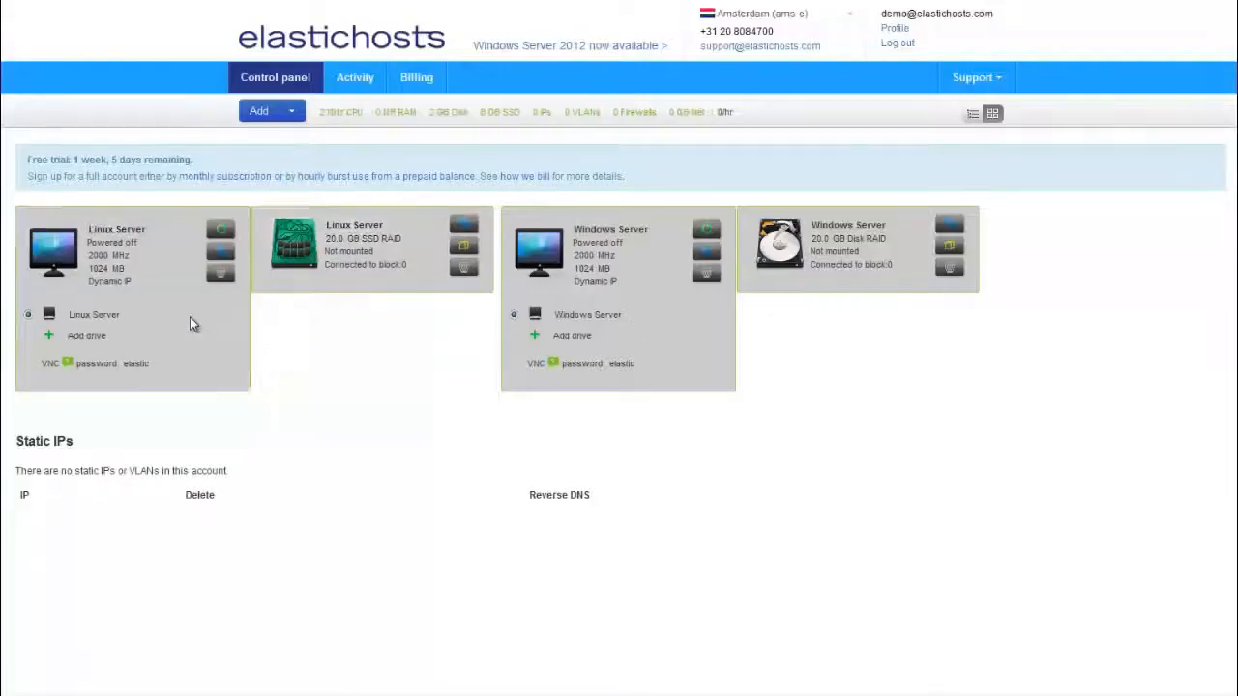
{"action": "mouse_move", "coordinate": [220, 260]}
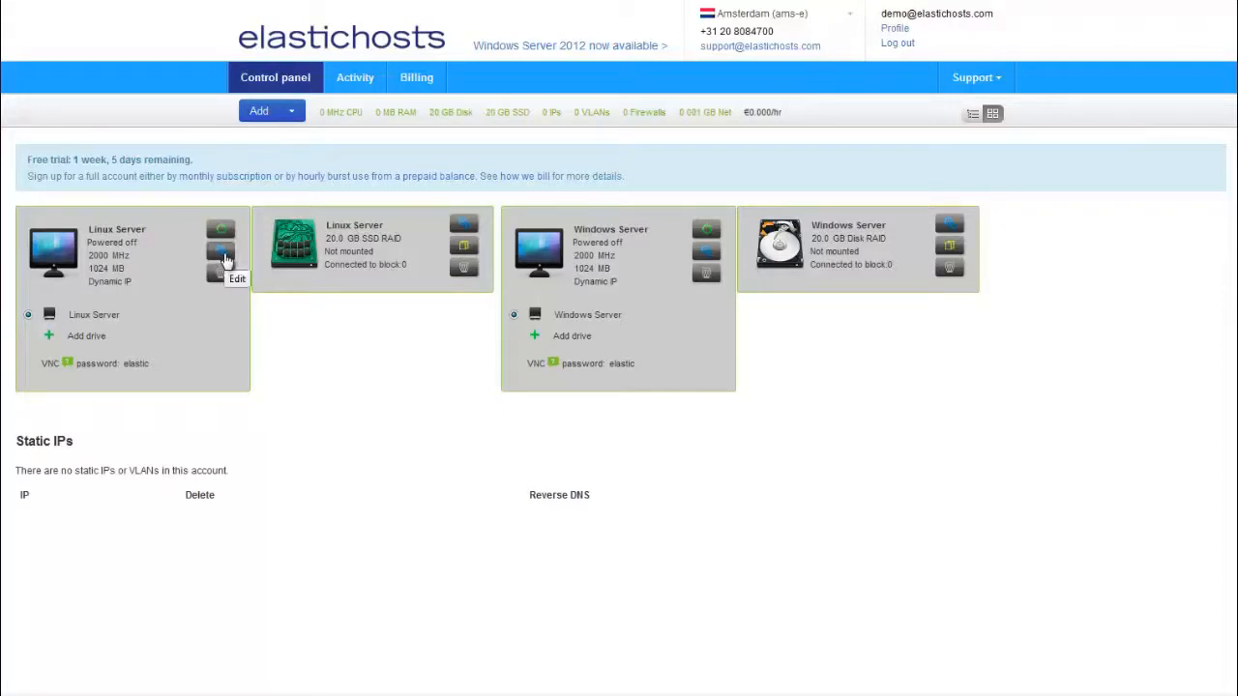
Step: Raise the Linux server's CPU slider to 20680 core-MHz and return to the account overview
{"action": "left_click", "coordinate": [221, 255]}
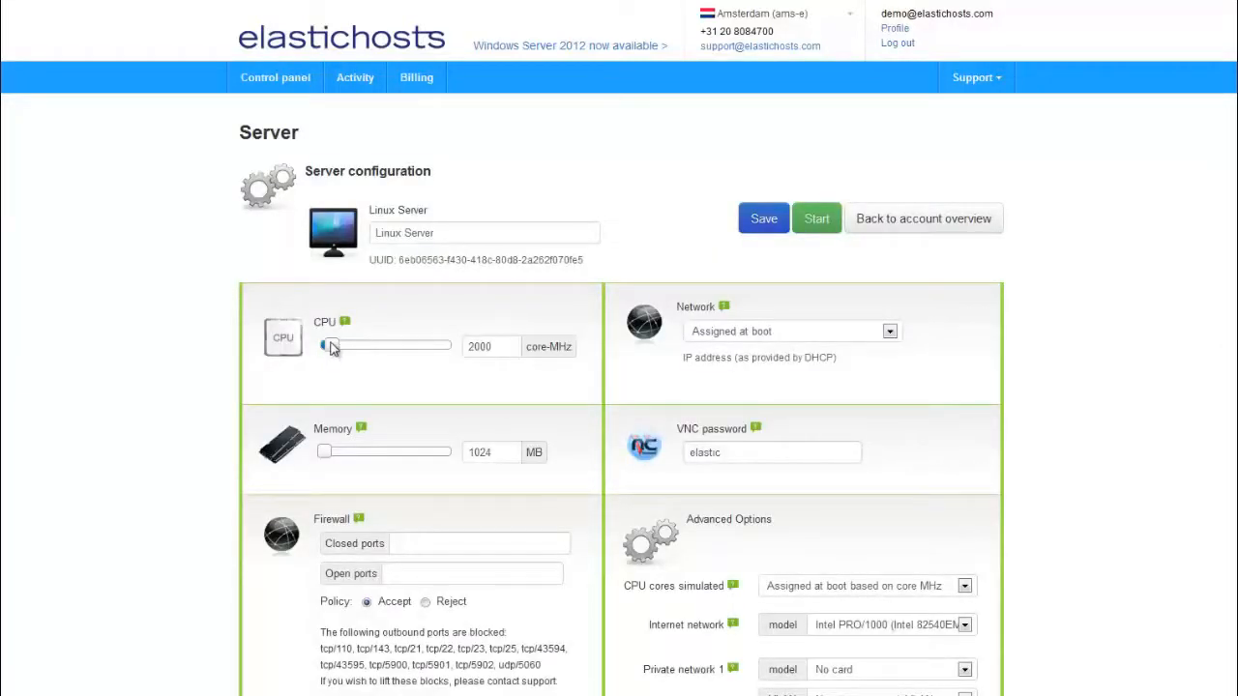
{"action": "left_click_drag", "start_coordinate": [327, 344], "coordinate": [449, 344]}
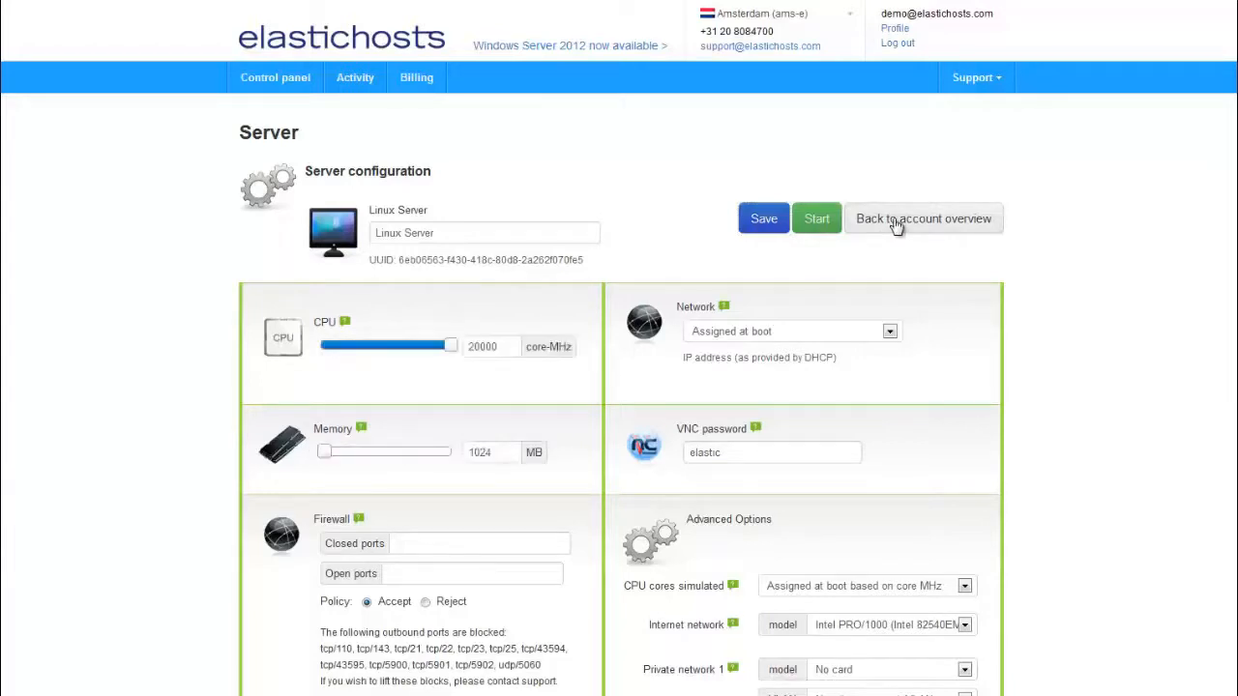
{"action": "left_click", "coordinate": [925, 219]}
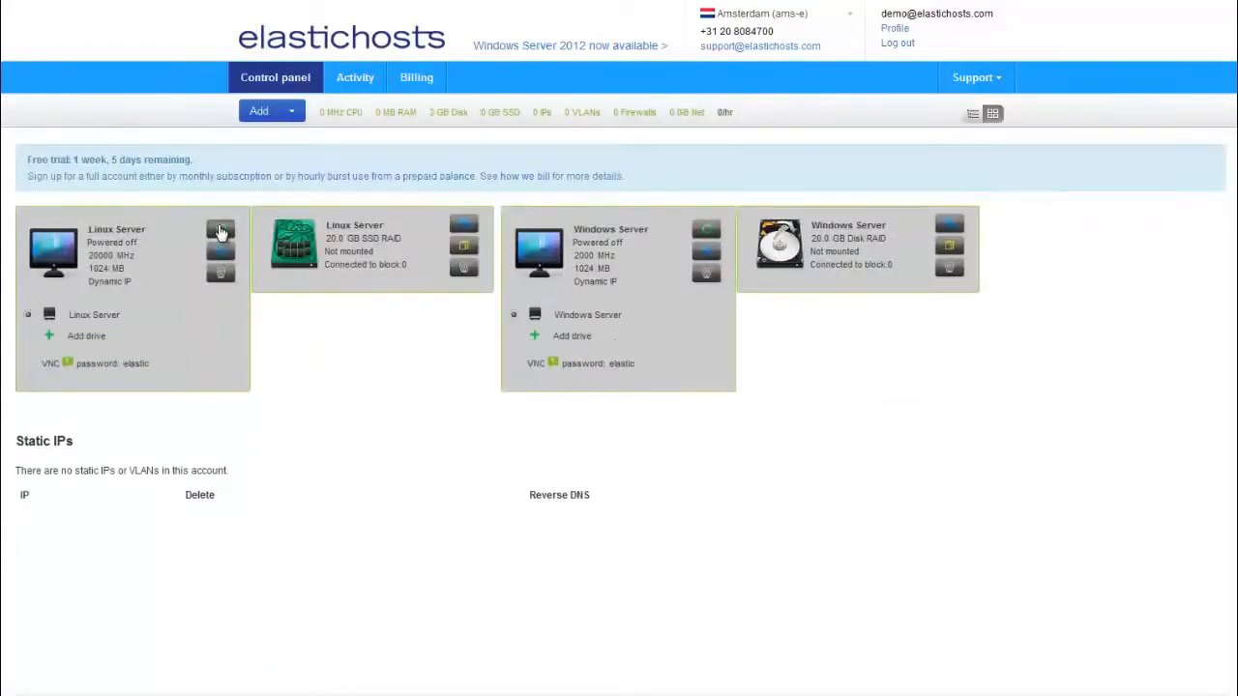
{"action": "mouse_move", "coordinate": [220, 234]}
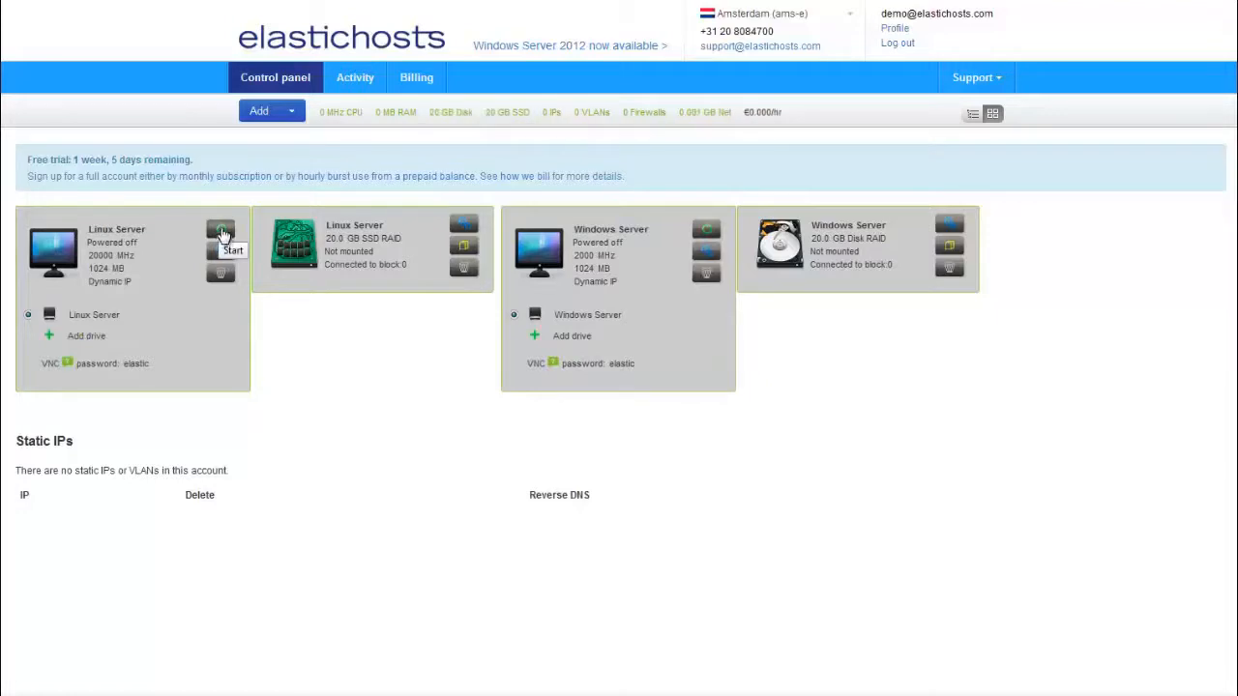
Step: Reopen the Linux server's Server configuration page from its Edit button
{"action": "left_click", "coordinate": [221, 236]}
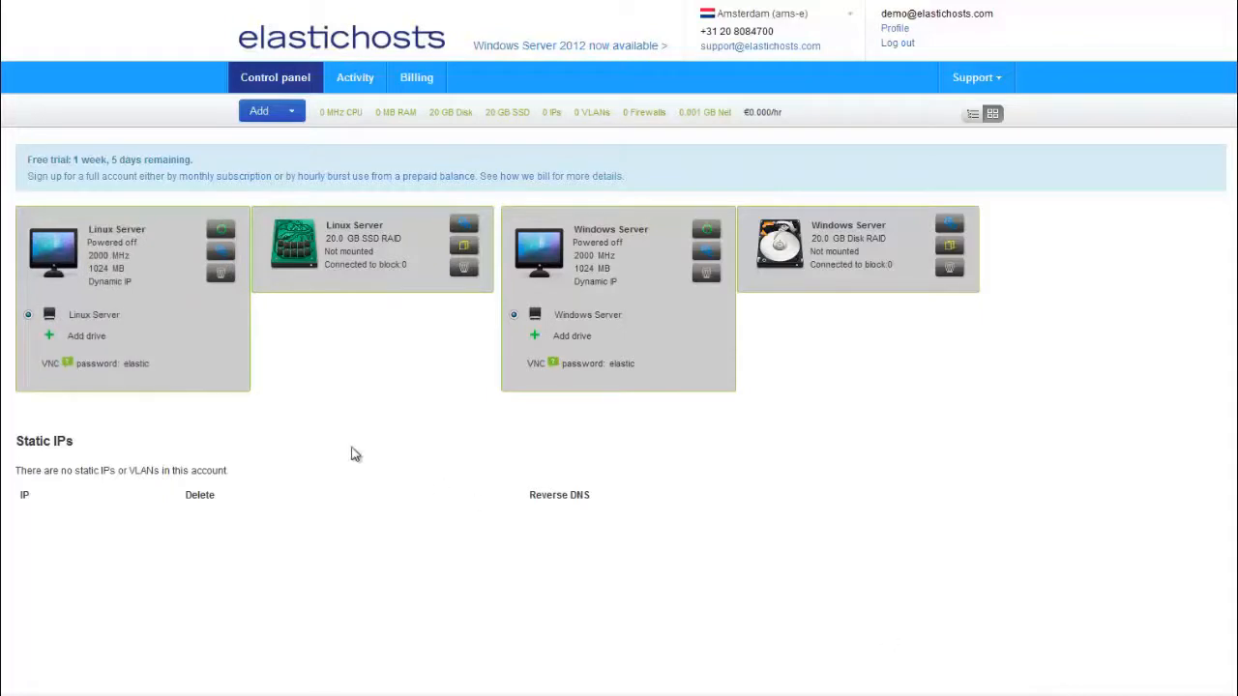
{"action": "mouse_move", "coordinate": [220, 256]}
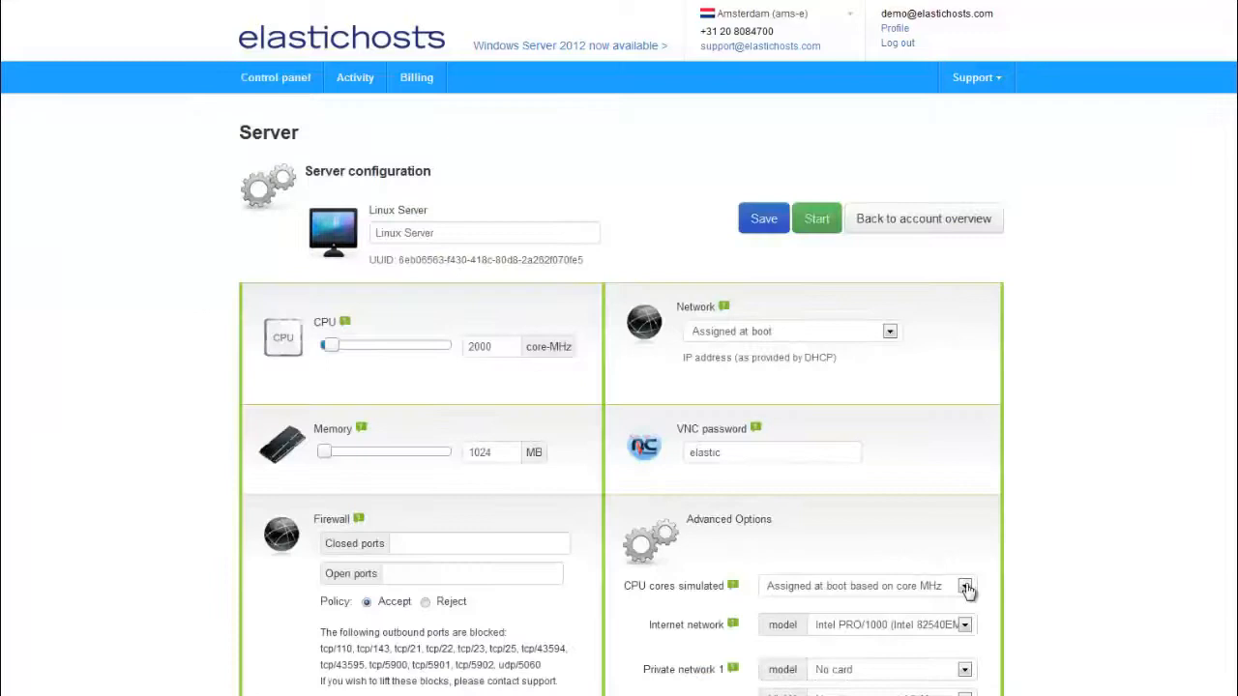
{"action": "left_click_drag", "start_coordinate": [324, 453], "coordinate": [391, 452]}
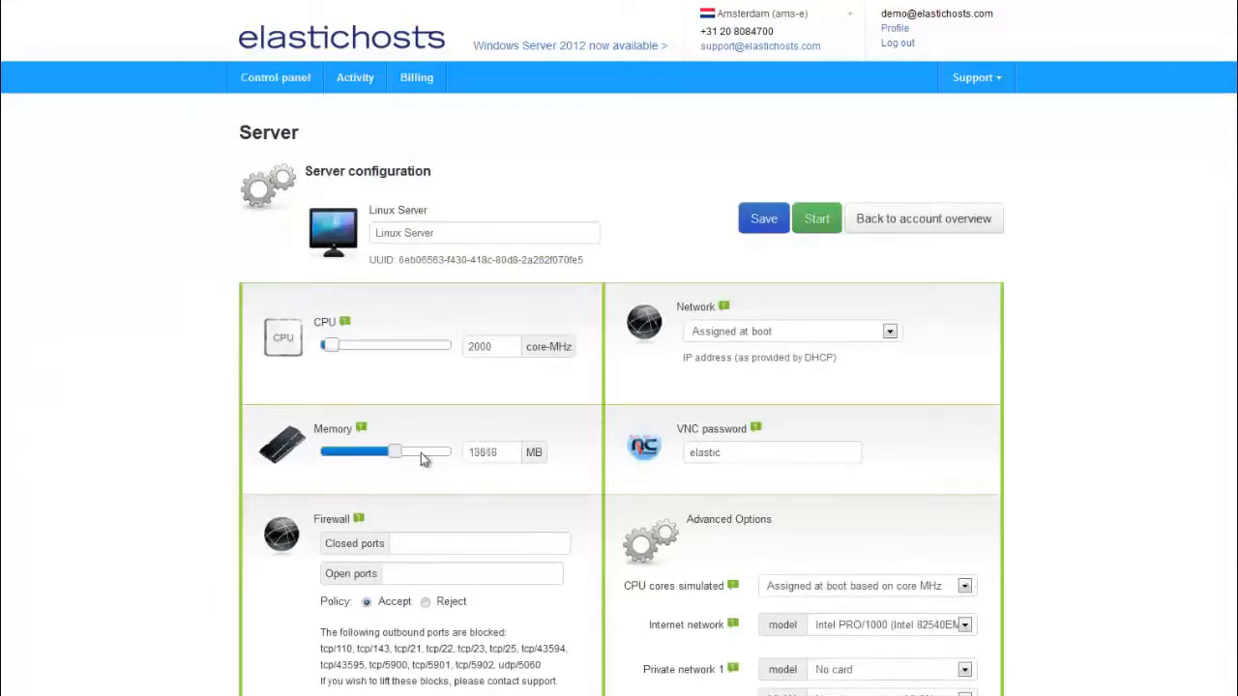
{"action": "left_click_drag", "start_coordinate": [394, 453], "coordinate": [451, 453]}
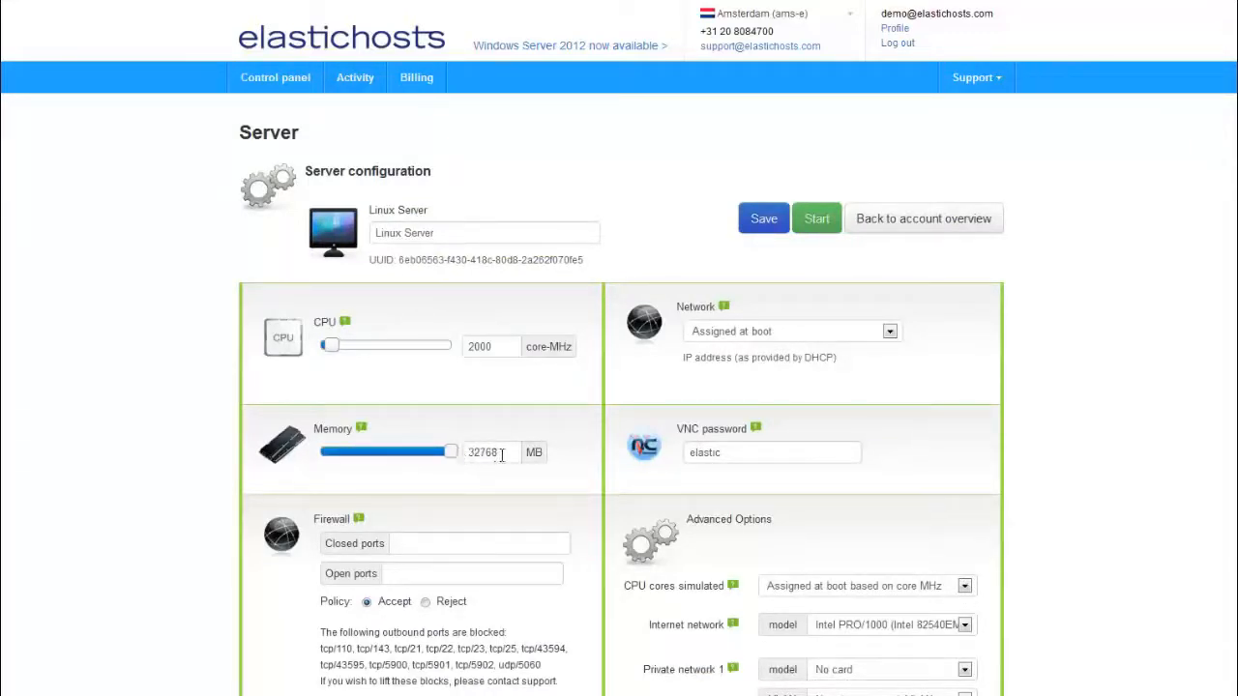
{"action": "type", "text": "1024"}
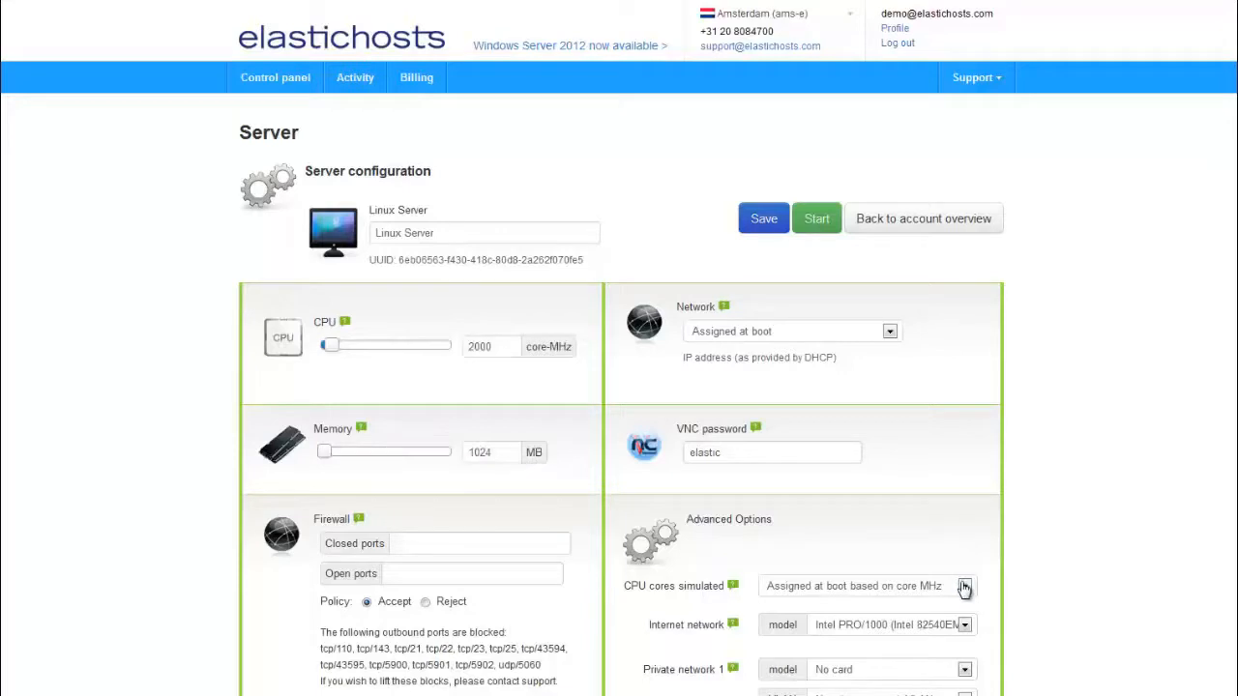
Step: Review the simulated CPU cores choices without changing them and return to the account overview
{"action": "left_click", "coordinate": [971, 586]}
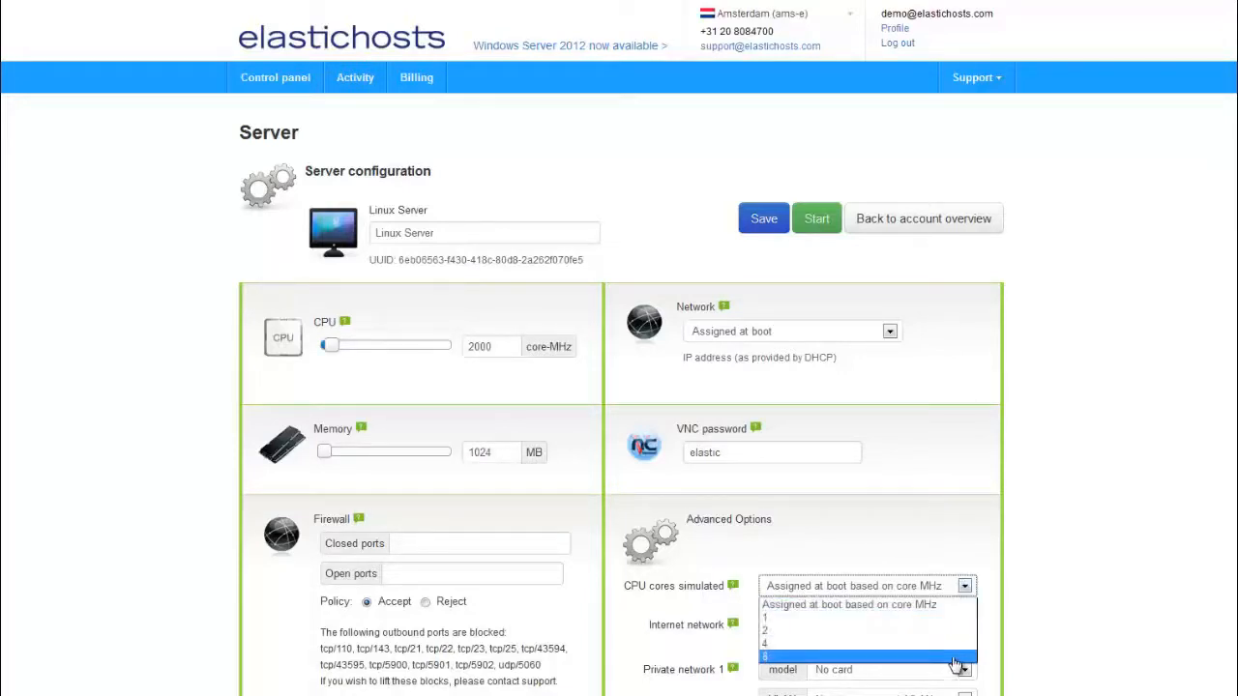
{"action": "mouse_move", "coordinate": [967, 611]}
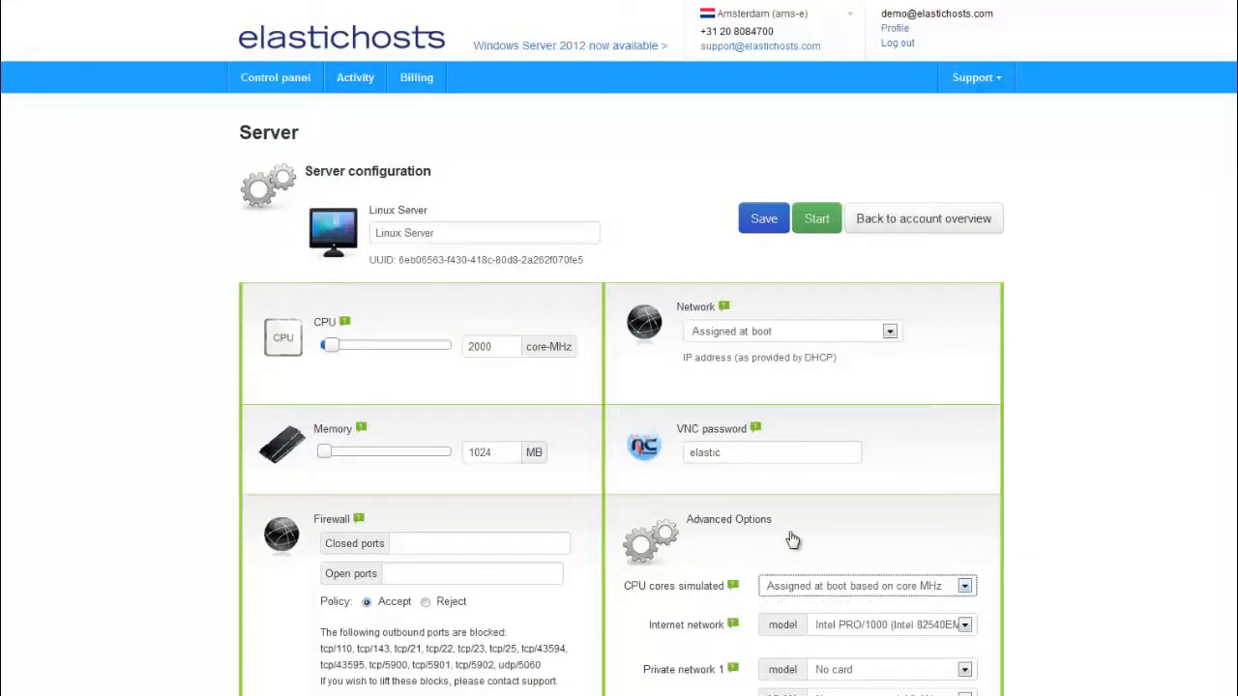
{"action": "mouse_move", "coordinate": [1083, 632]}
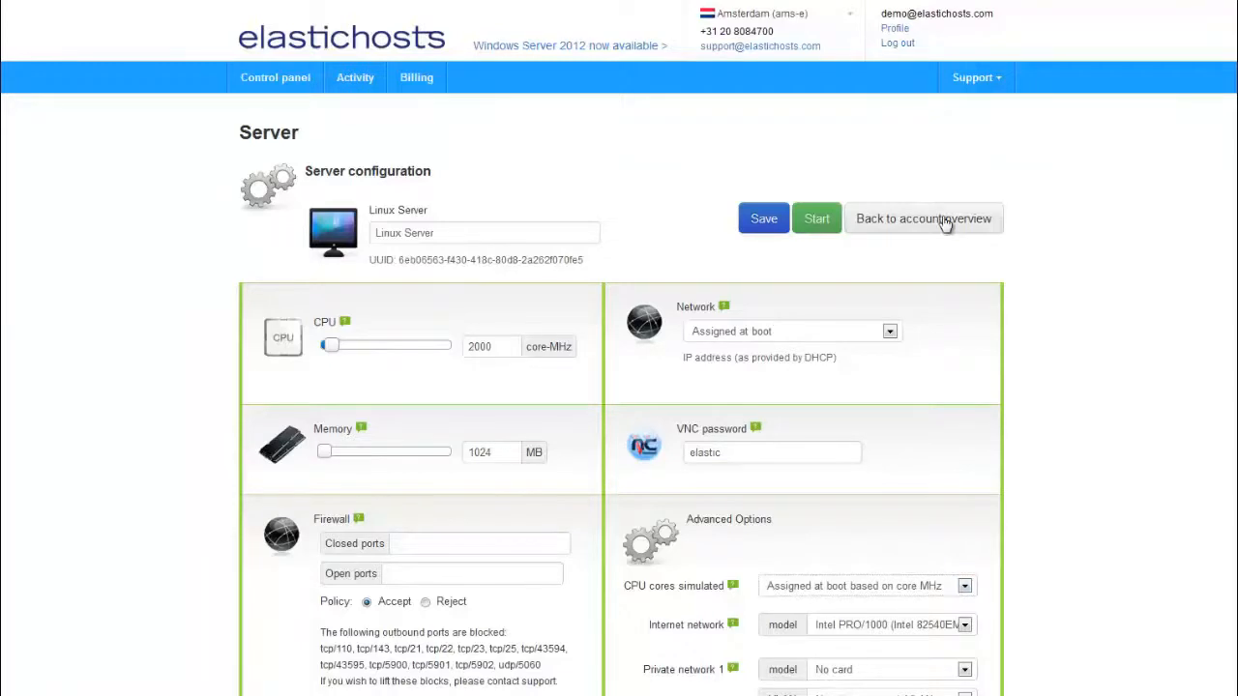
{"action": "left_click", "coordinate": [924, 216]}
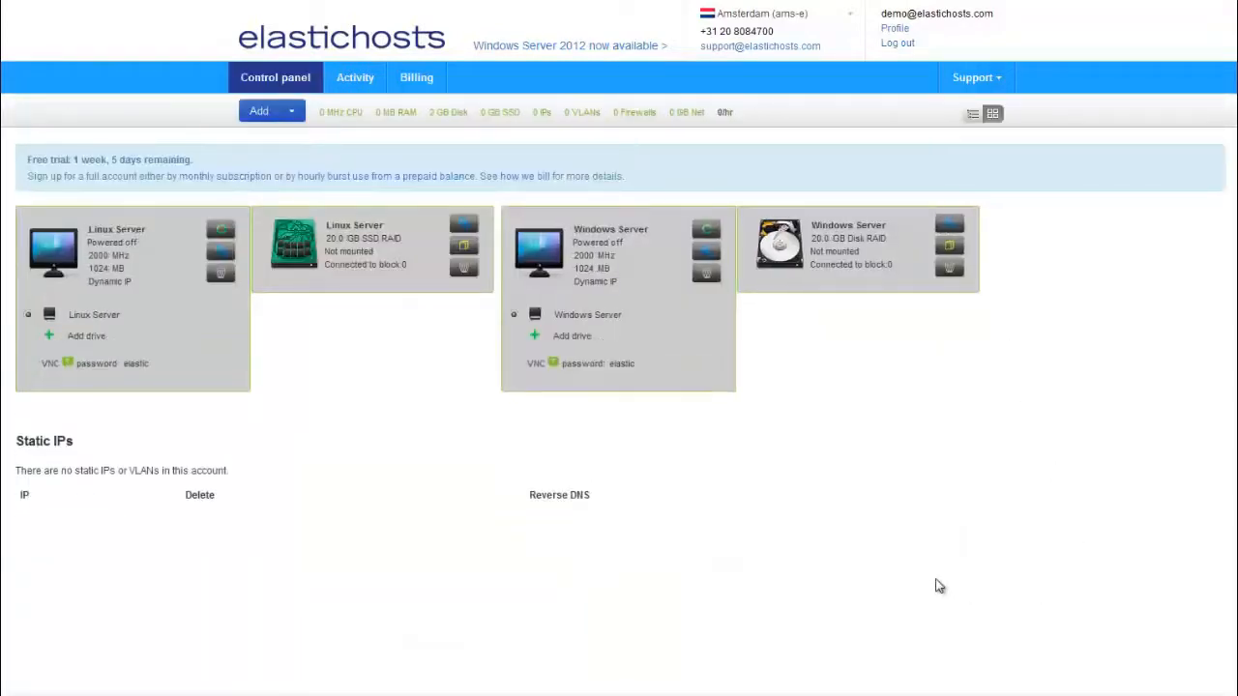